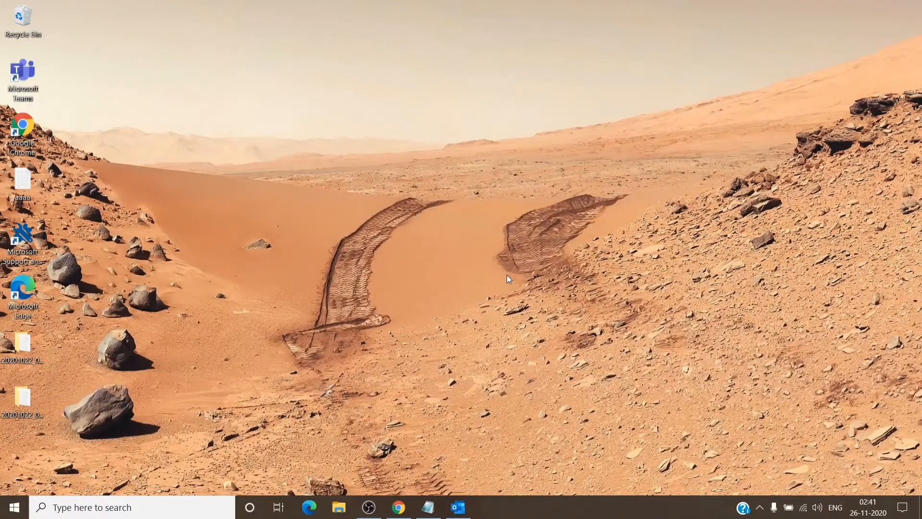
mouse_move(504, 282)
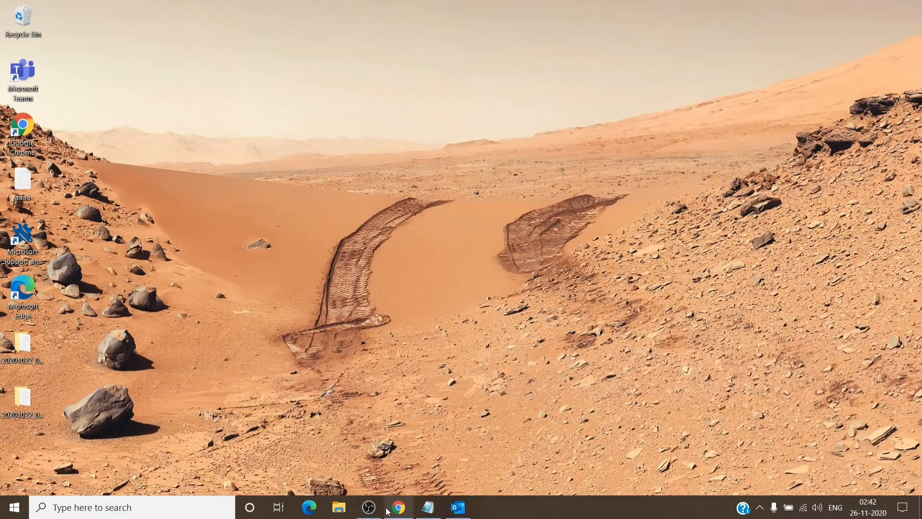
- Launch Outlook from the Office Home page and switch to the November 2020 calendar
click(400, 507)
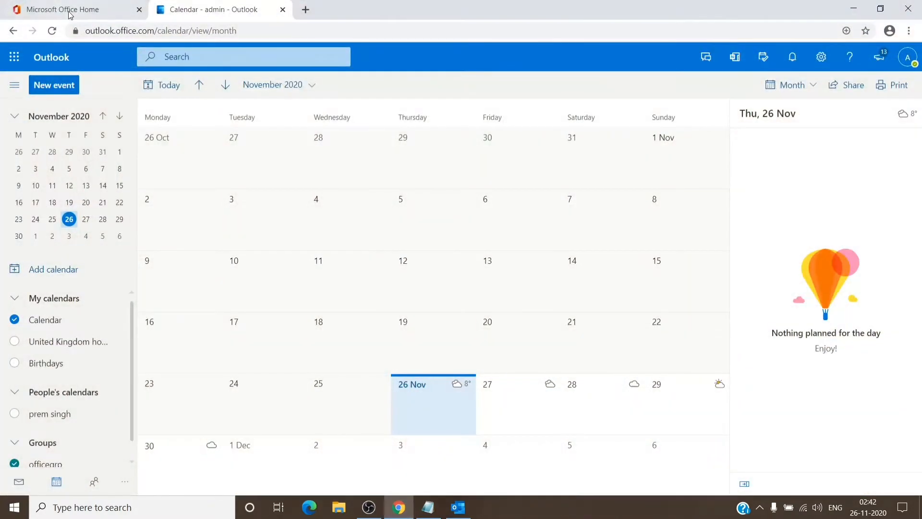
click(71, 10)
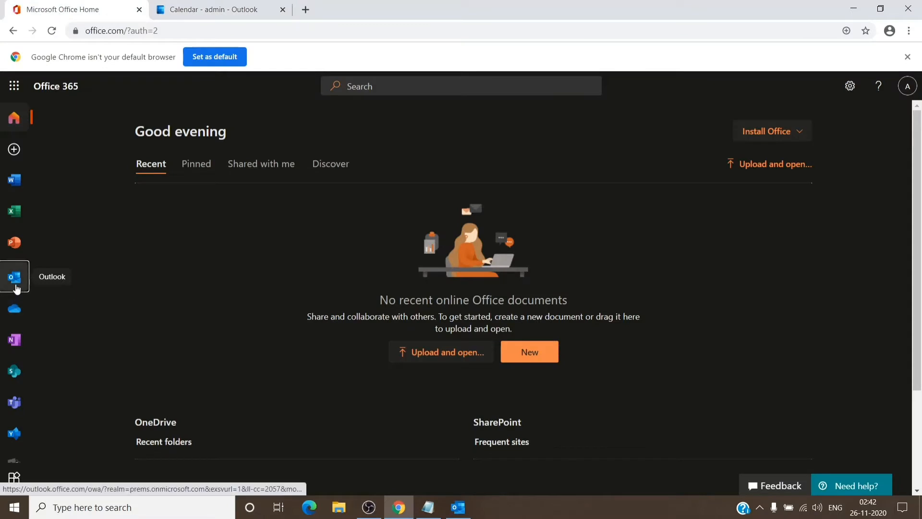
click(216, 10)
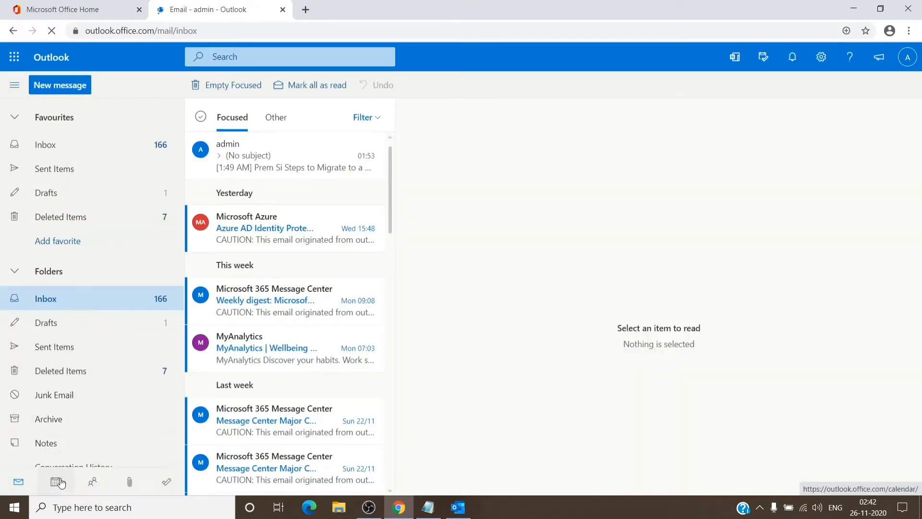
mouse_move(57, 482)
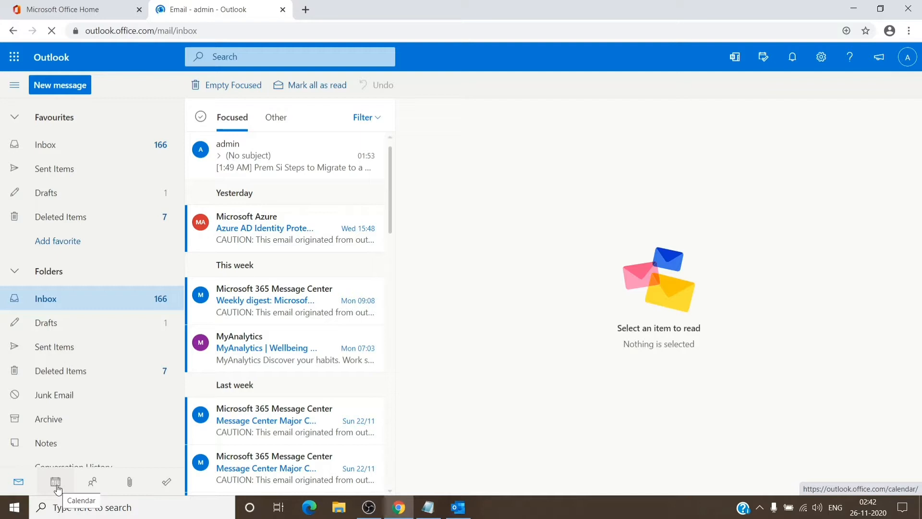
click(56, 483)
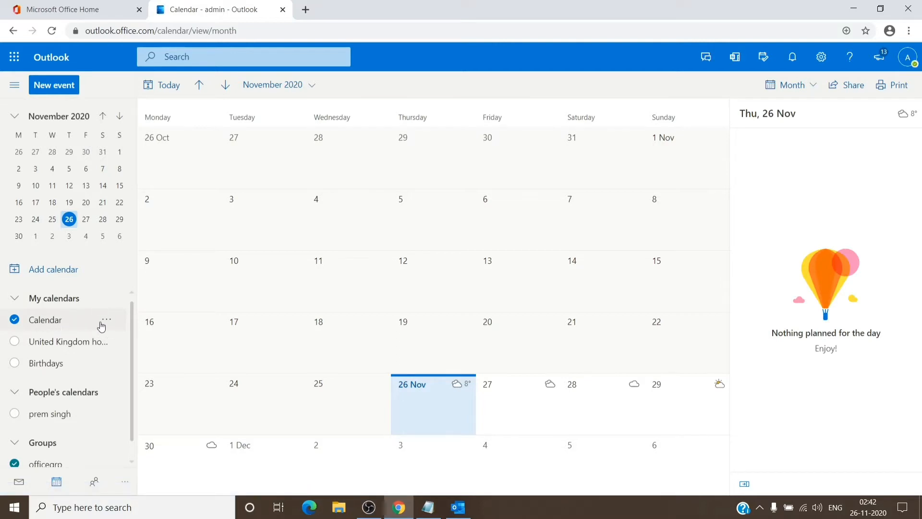
mouse_move(106, 319)
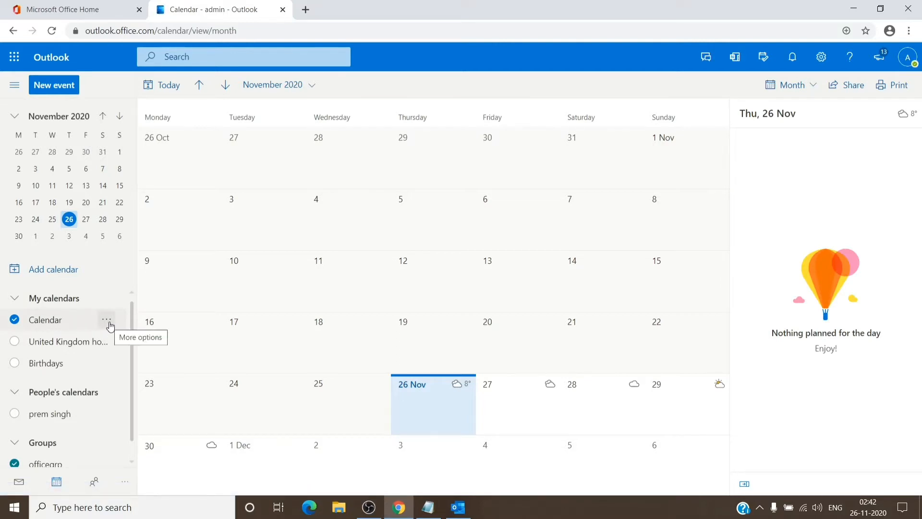
- Bring up Sharing and permissions for the default Calendar via its More options menu
click(106, 318)
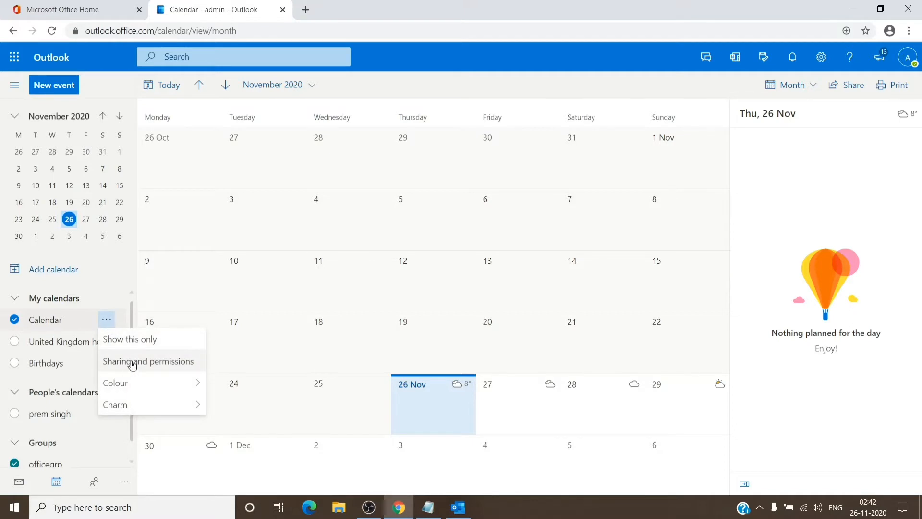
click(148, 361)
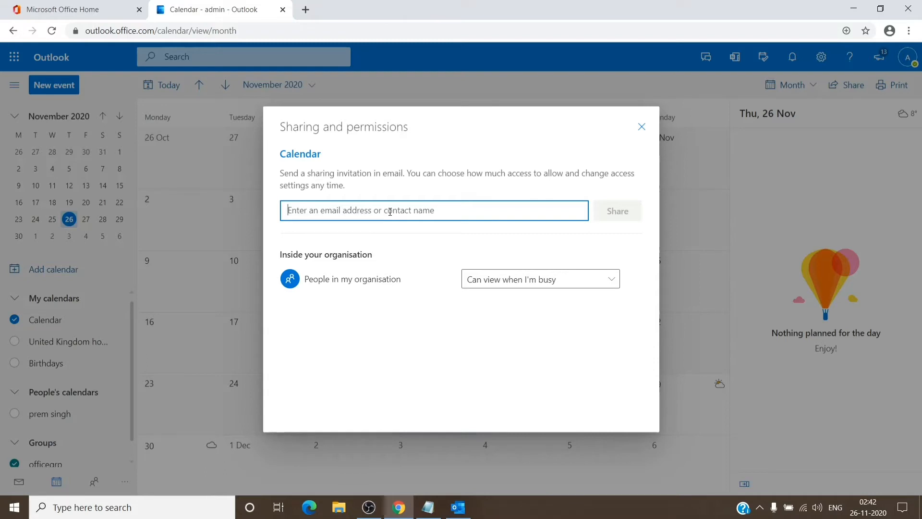
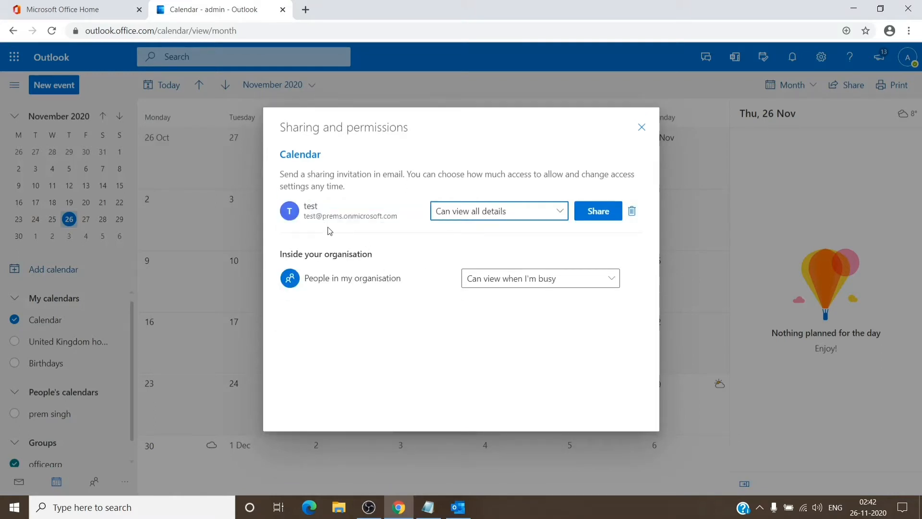
- Add the contact 'test' as an invitee and view the organisation permission levels
mouse_move(344, 233)
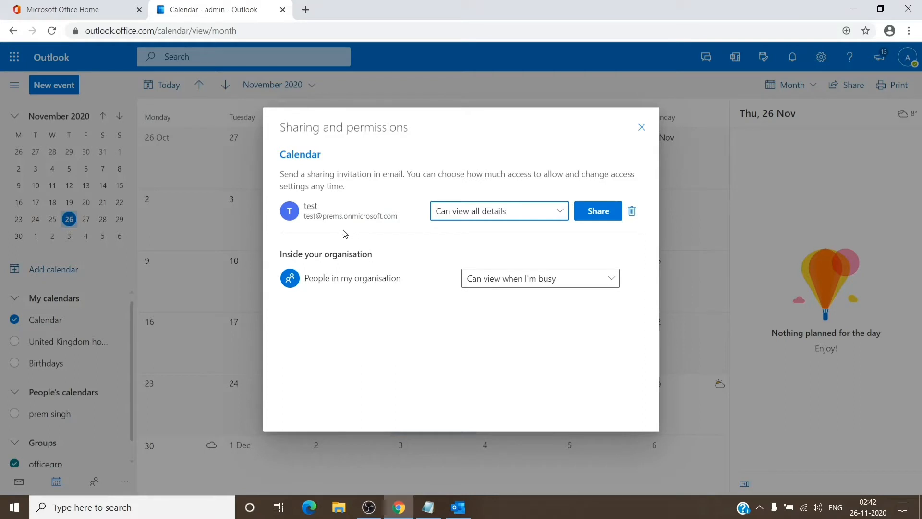
mouse_move(363, 257)
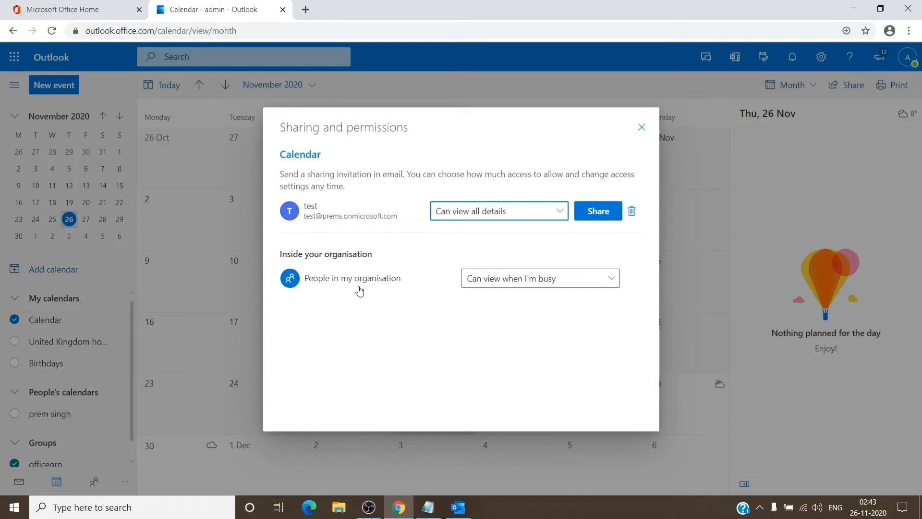
click(538, 279)
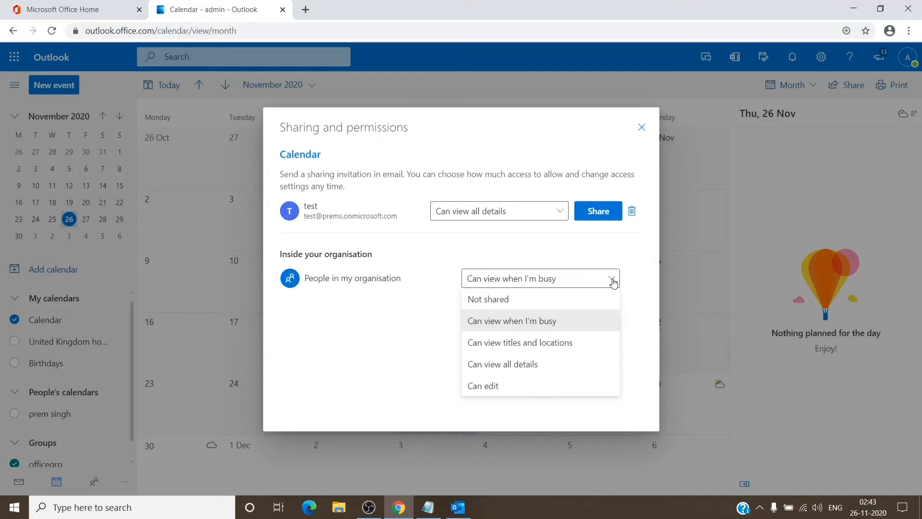
- Set test's permission to Delegate, leaving 'Let delegate view private events' unticked
click(512, 321)
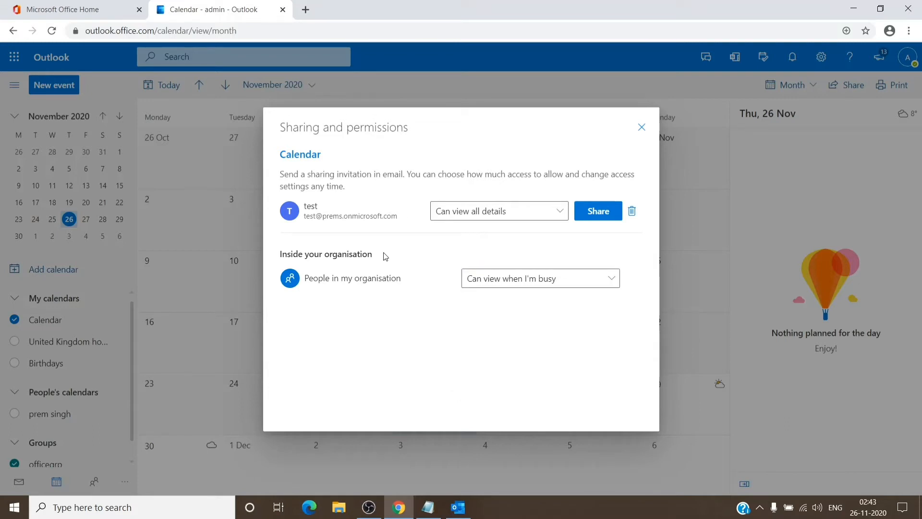
click(498, 210)
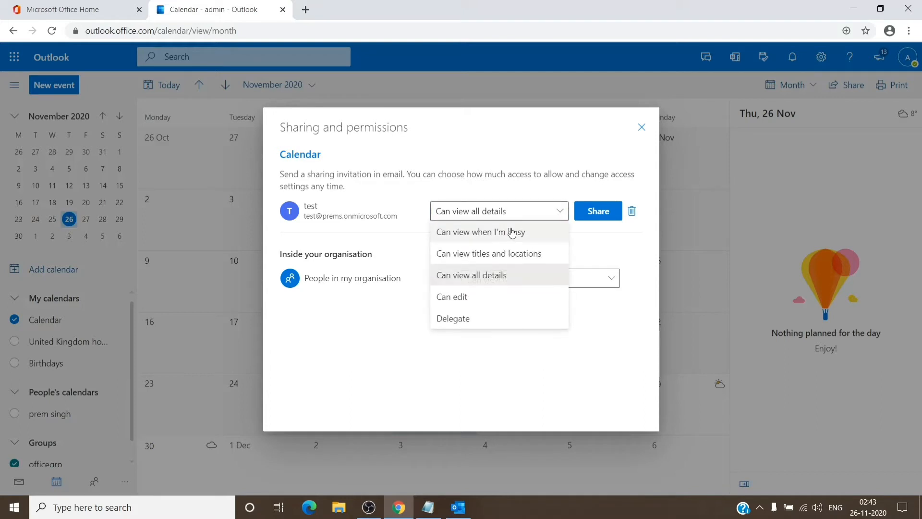
mouse_move(499, 252)
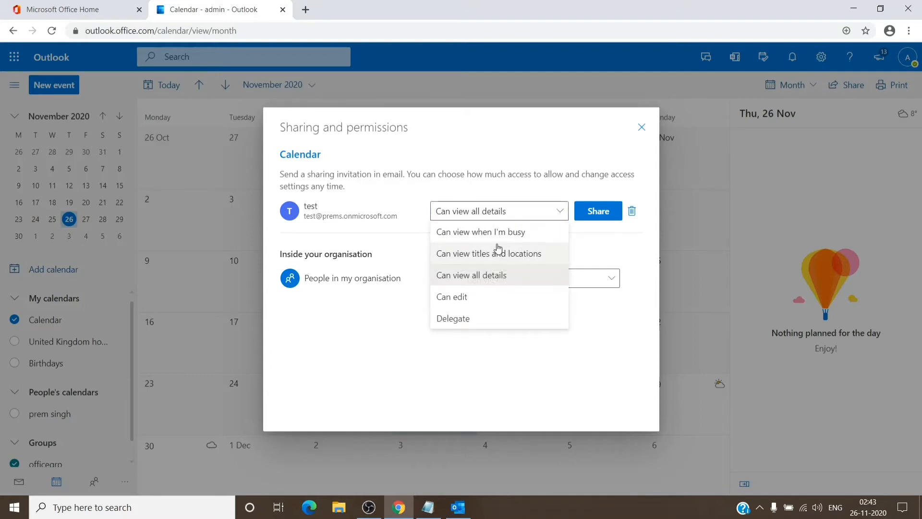
mouse_move(476, 326)
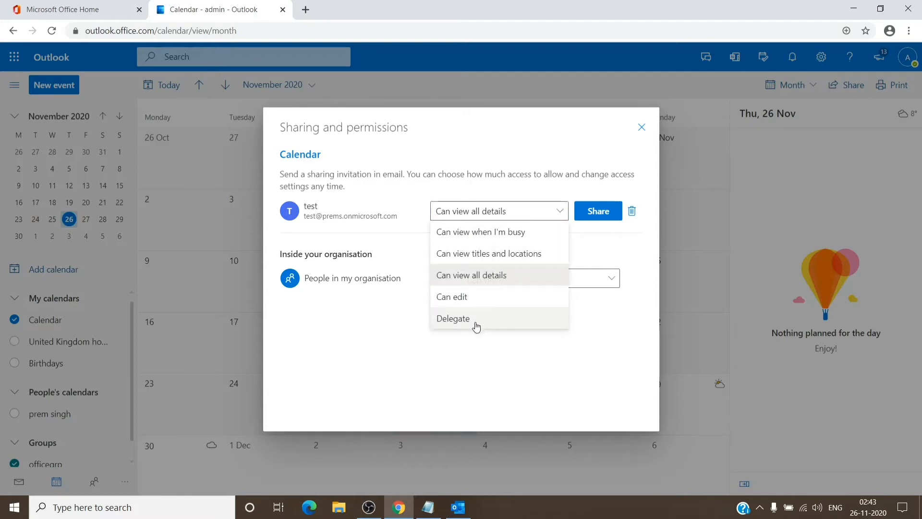
mouse_move(474, 325)
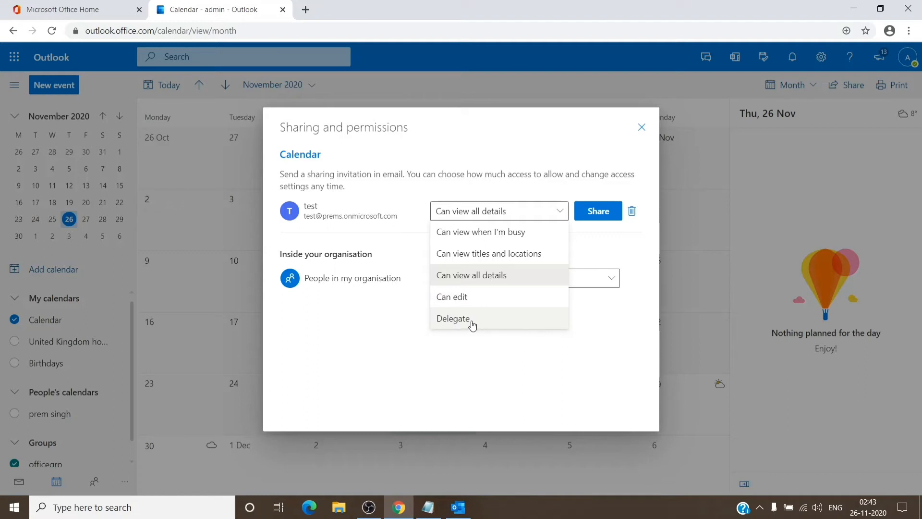
click(453, 318)
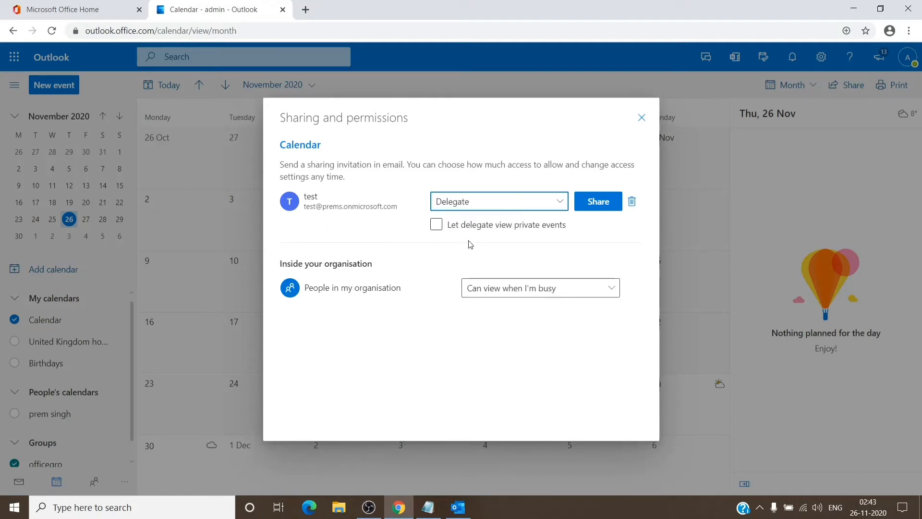
click(436, 224)
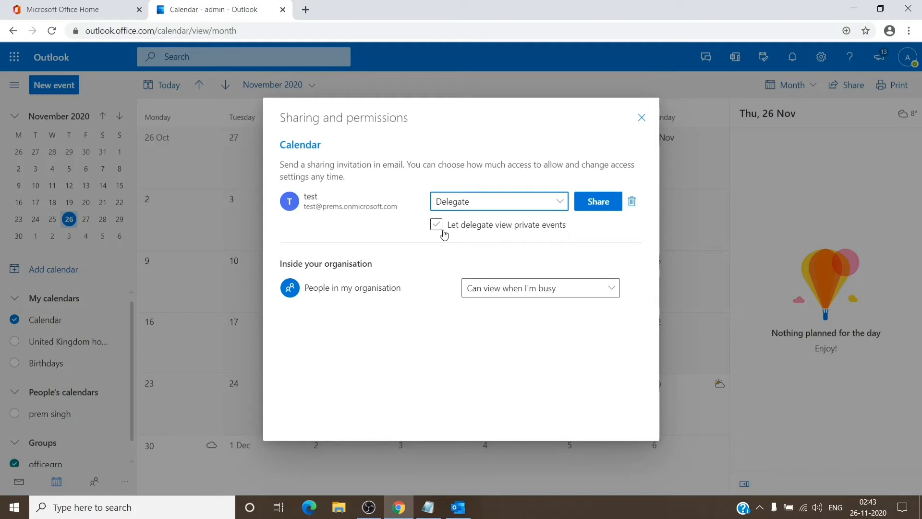
click(436, 224)
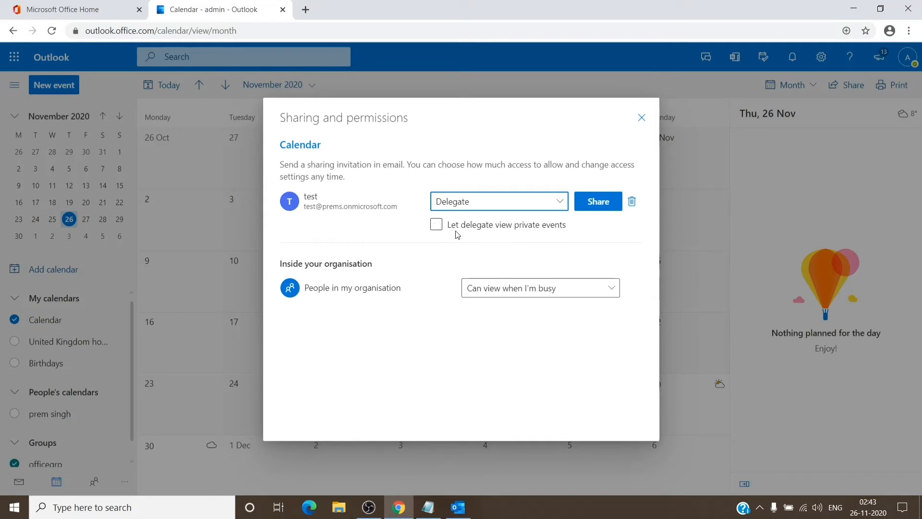
- Share the calendar so test is listed under Delegates with the invitation sent
click(597, 201)
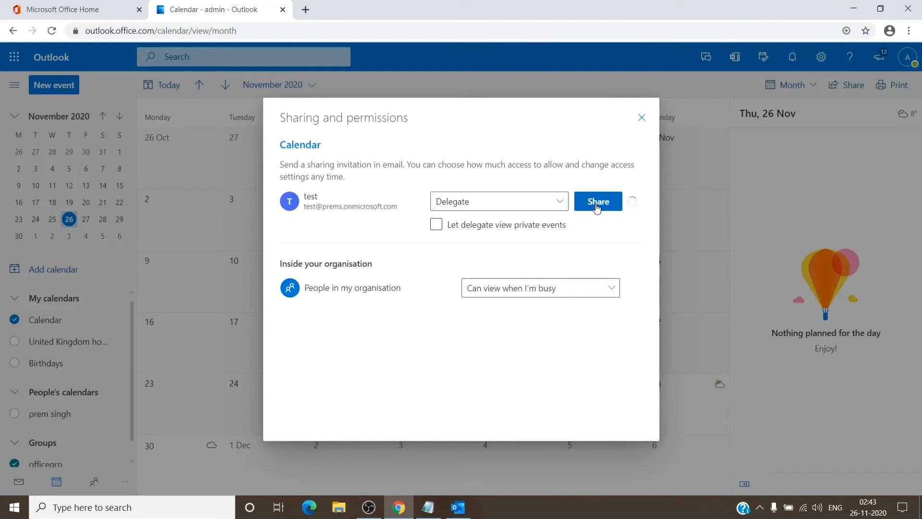
click(598, 201)
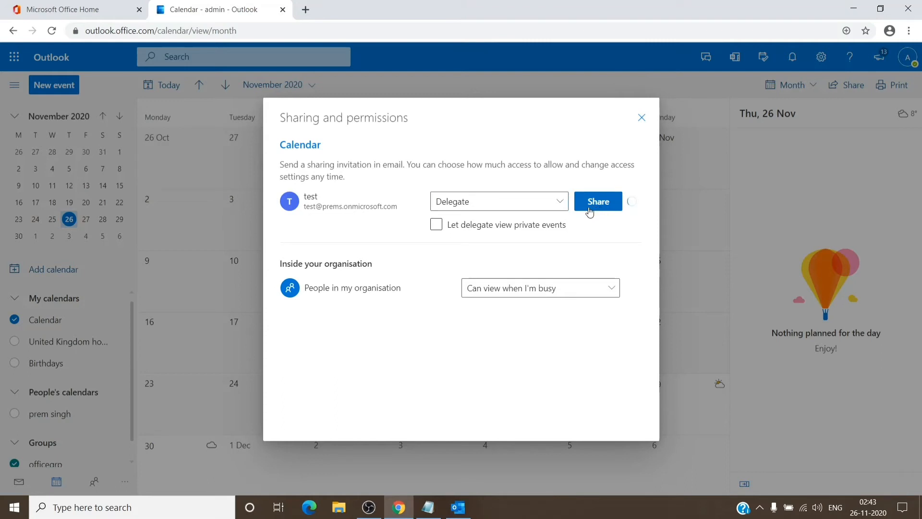
click(597, 200)
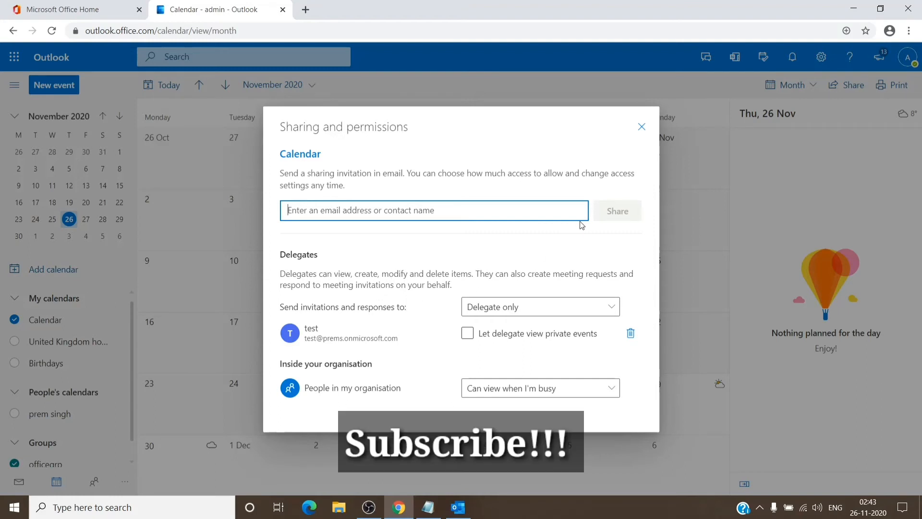
mouse_move(299, 287)
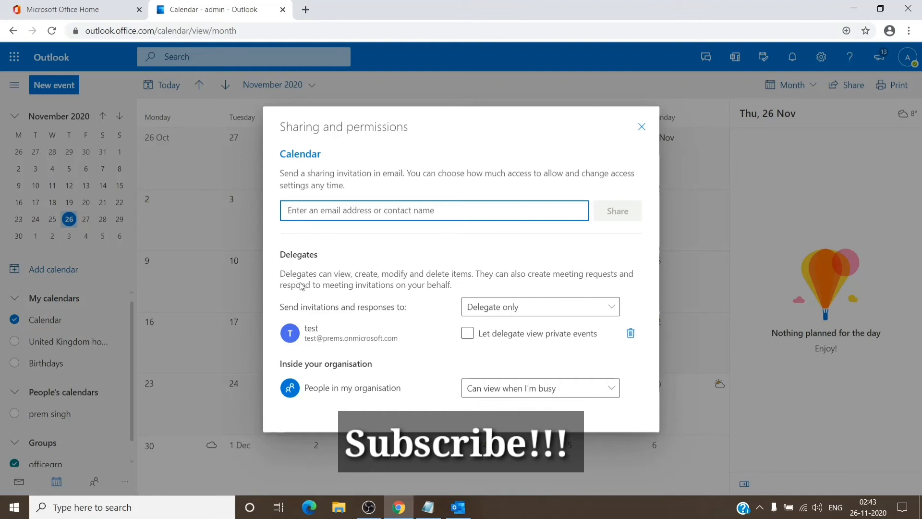
drag(281, 274, 380, 274)
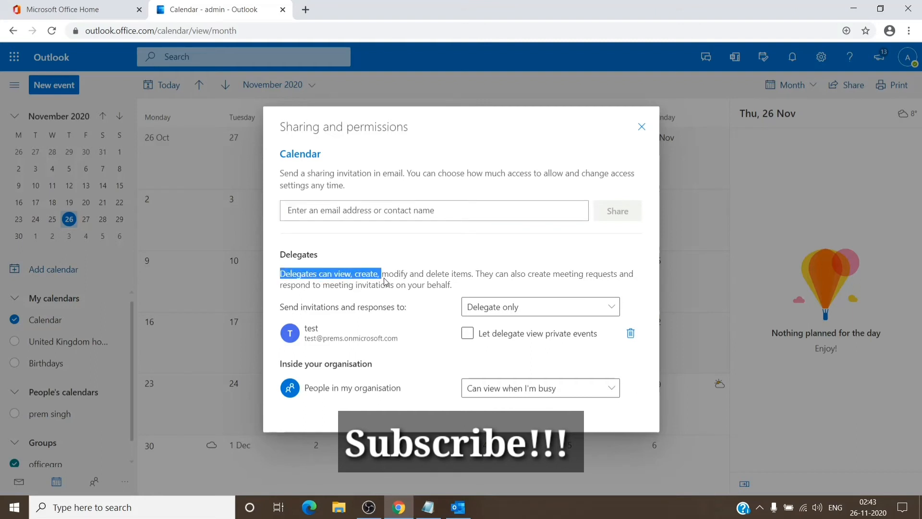
drag(382, 274, 473, 274)
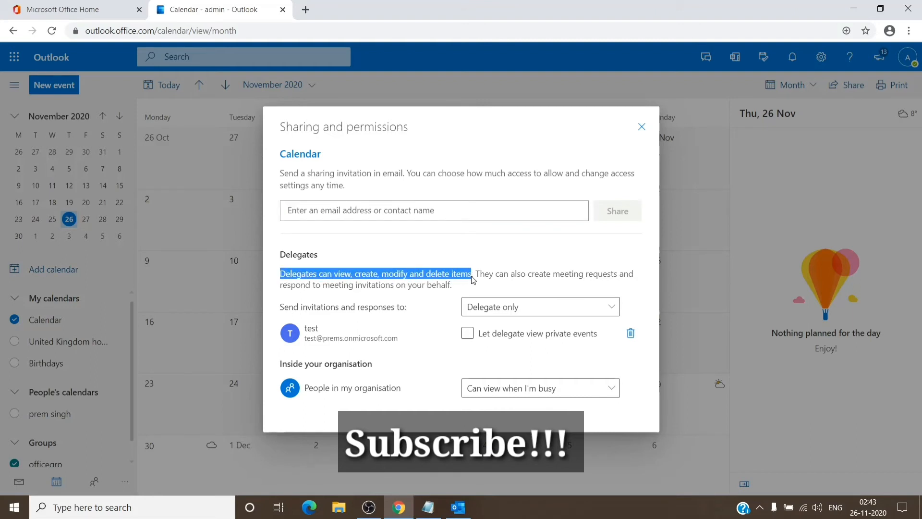
drag(473, 274, 612, 274)
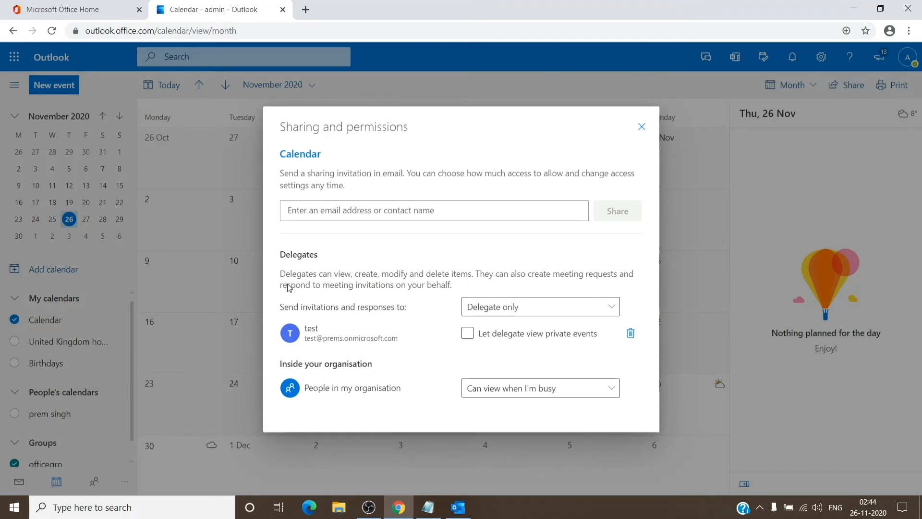
drag(287, 284, 432, 284)
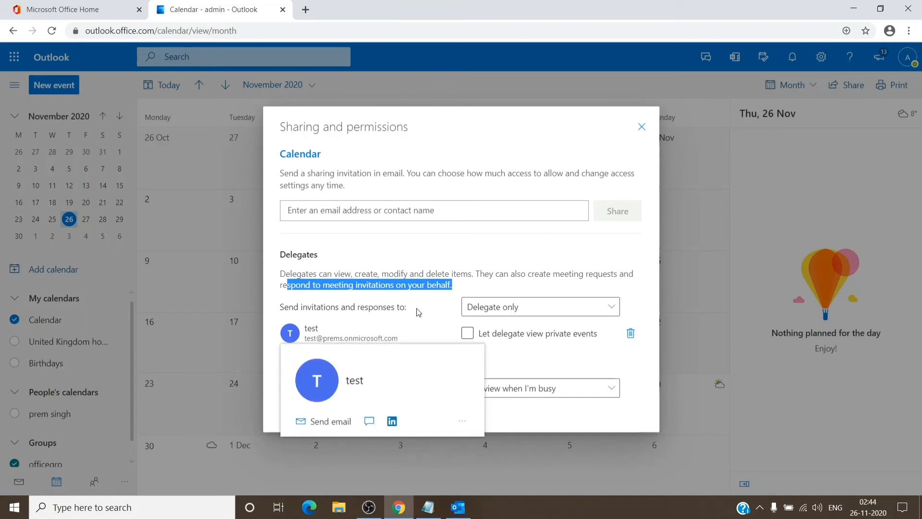
click(467, 333)
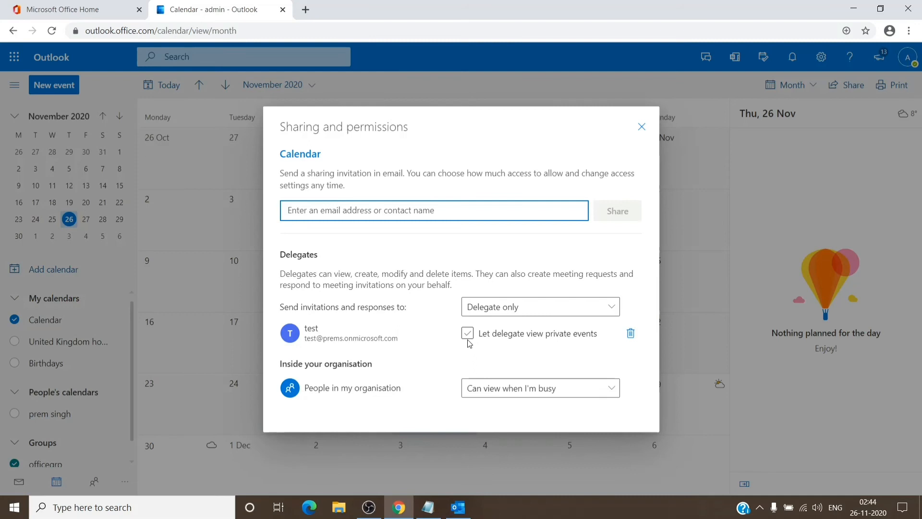
click(434, 210)
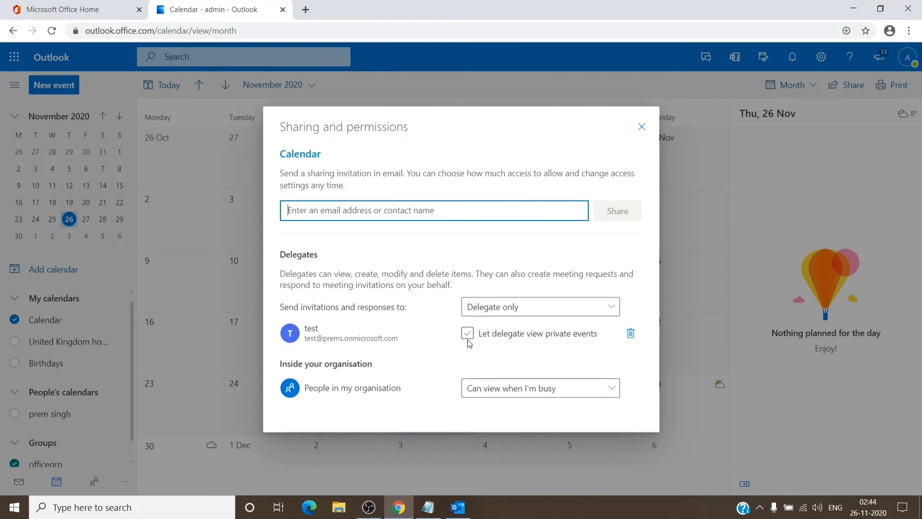
mouse_move(480, 344)
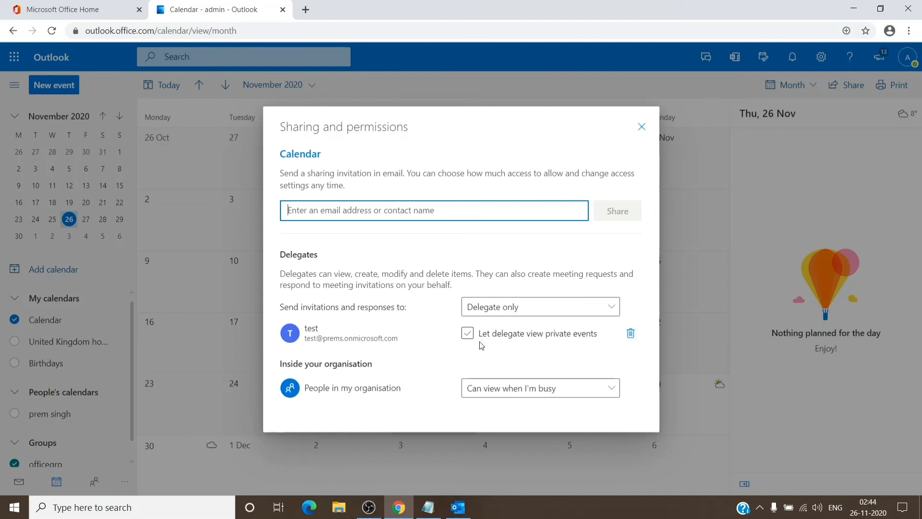
click(468, 333)
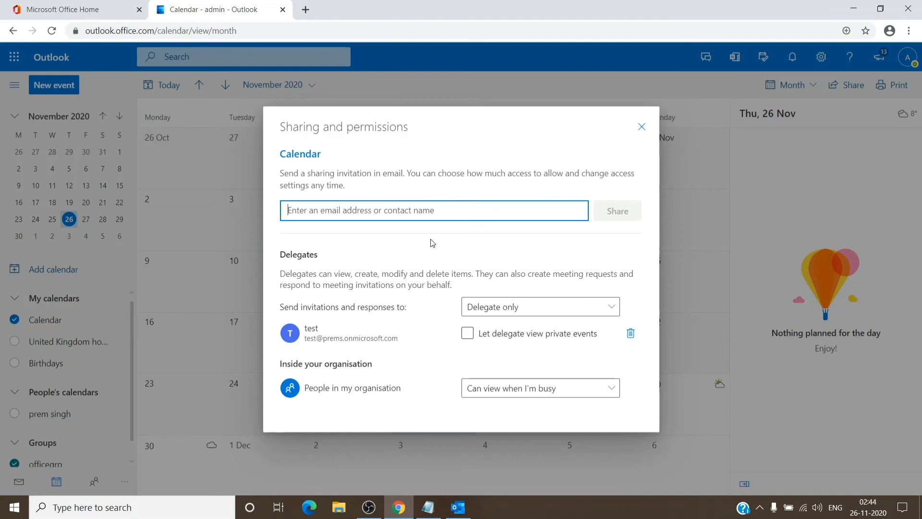